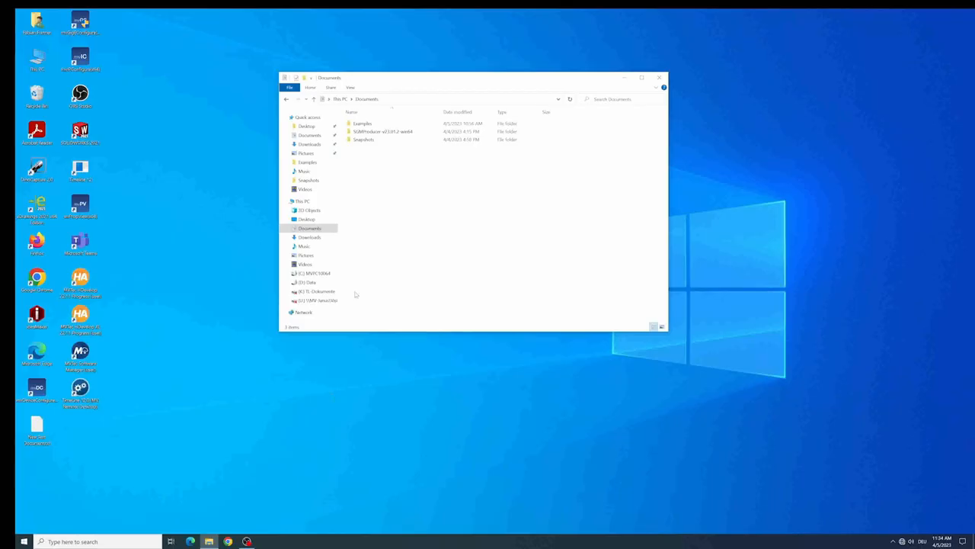
- Open the SGMProducer win64 program folder from Documents
{"action": "left_click", "coordinate": [383, 131]}
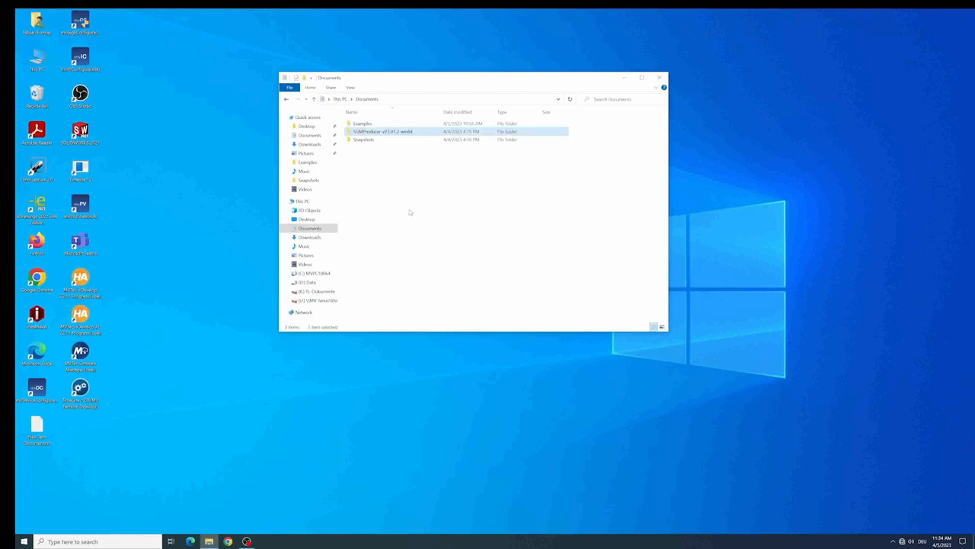
{"action": "mouse_move", "coordinate": [383, 131]}
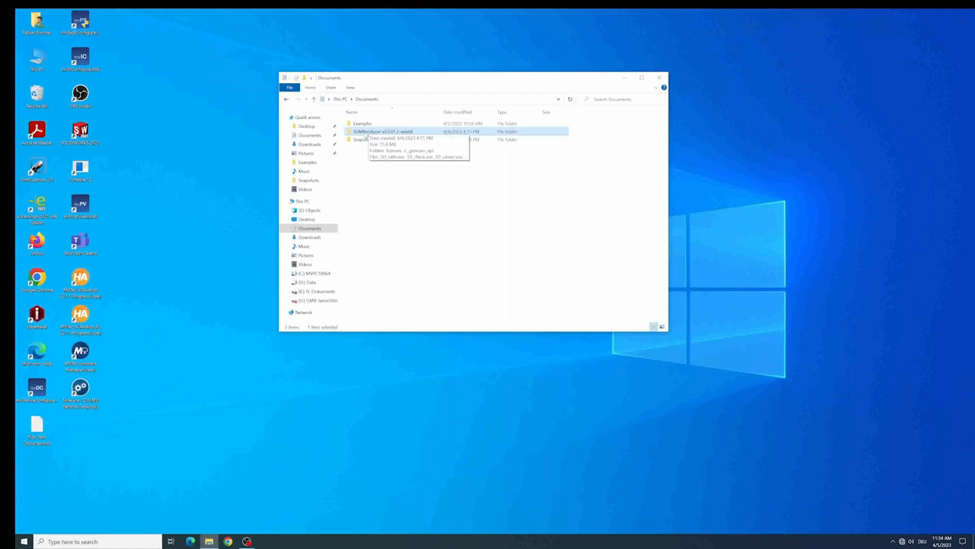
{"action": "mouse_move", "coordinate": [381, 170]}
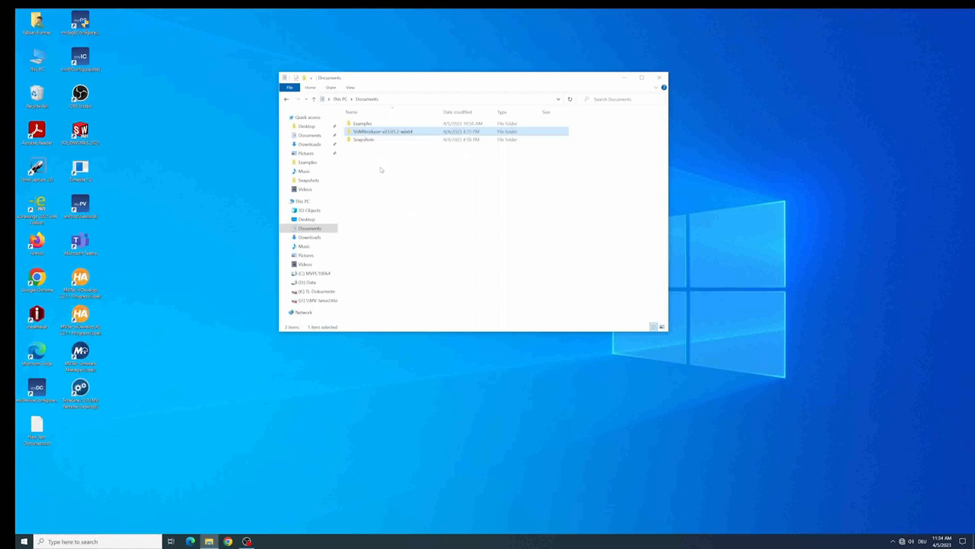
{"action": "mouse_move", "coordinate": [384, 183]}
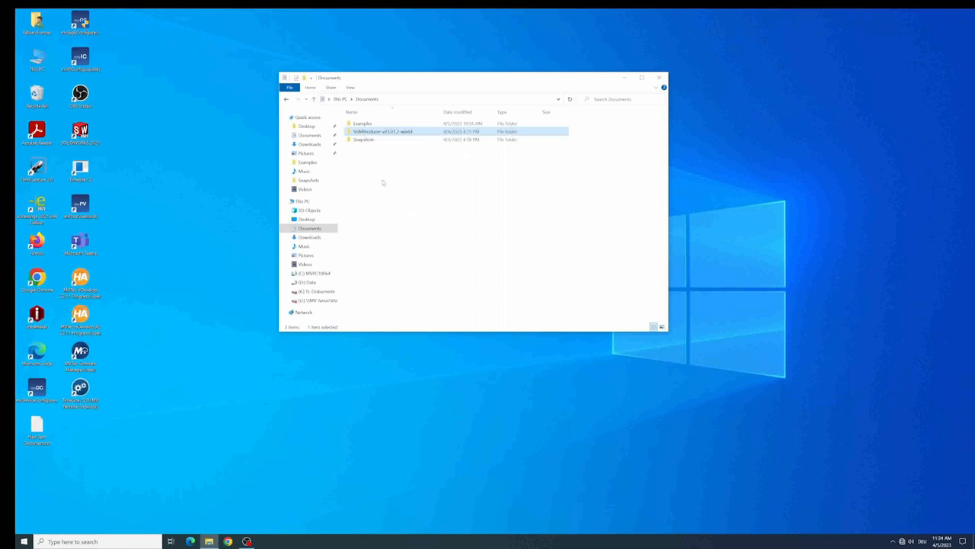
{"action": "mouse_move", "coordinate": [414, 198]}
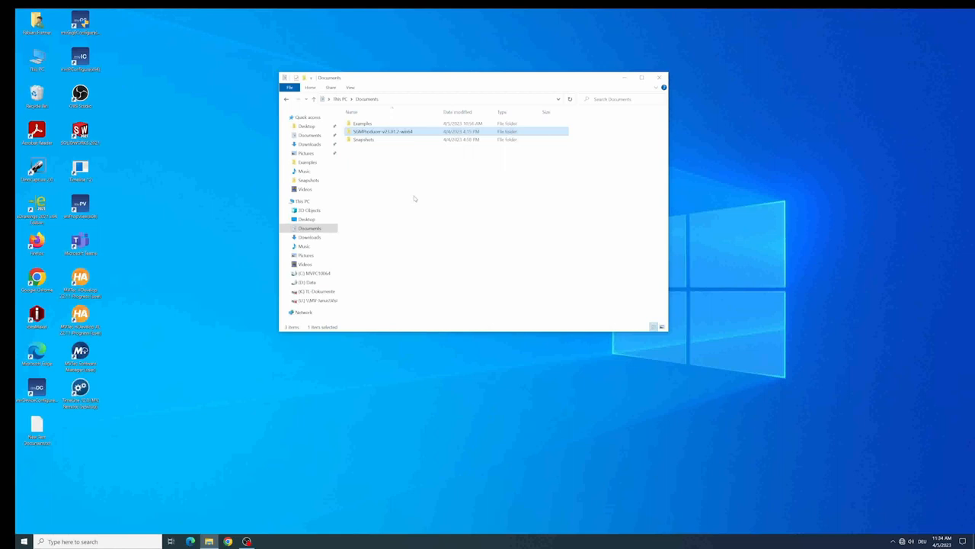
{"action": "mouse_move", "coordinate": [387, 172]}
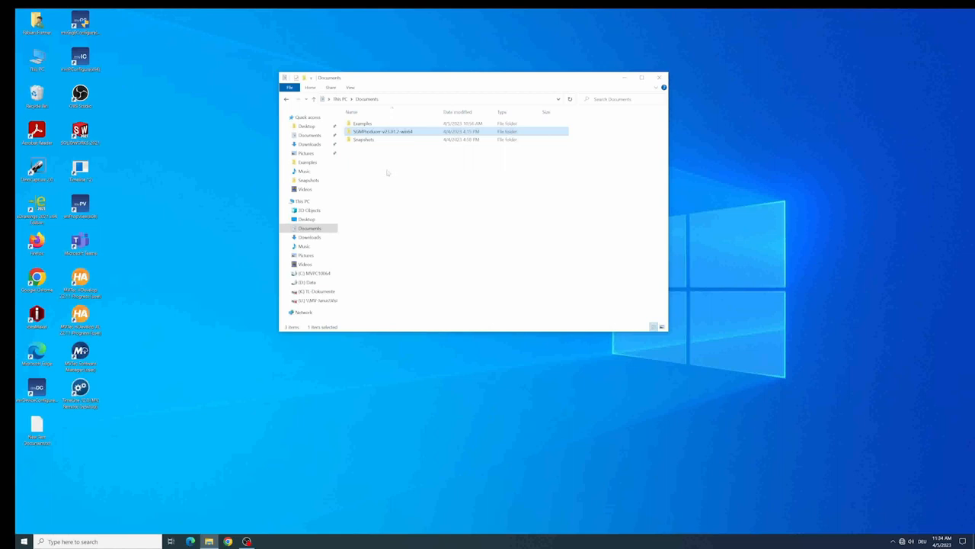
{"action": "double_click", "coordinate": [382, 131]}
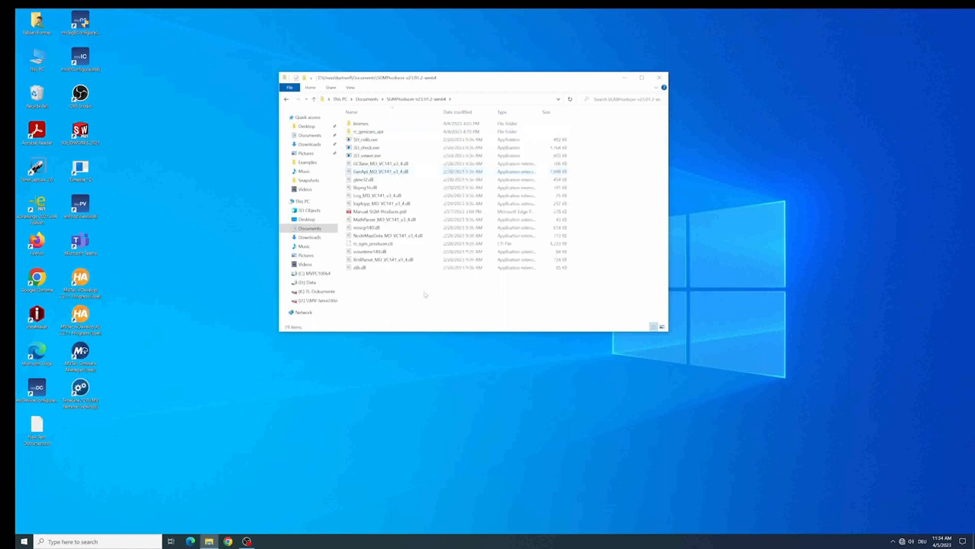
{"action": "mouse_move", "coordinate": [394, 298]}
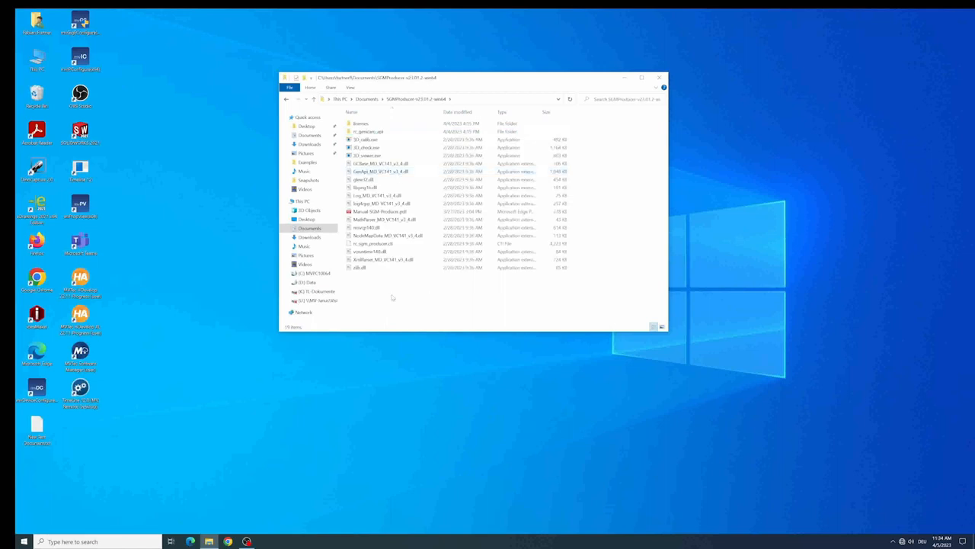
- Look through the folder contents: the manual PDF, another file and 3D_viewer.exe
{"action": "left_click", "coordinate": [378, 210]}
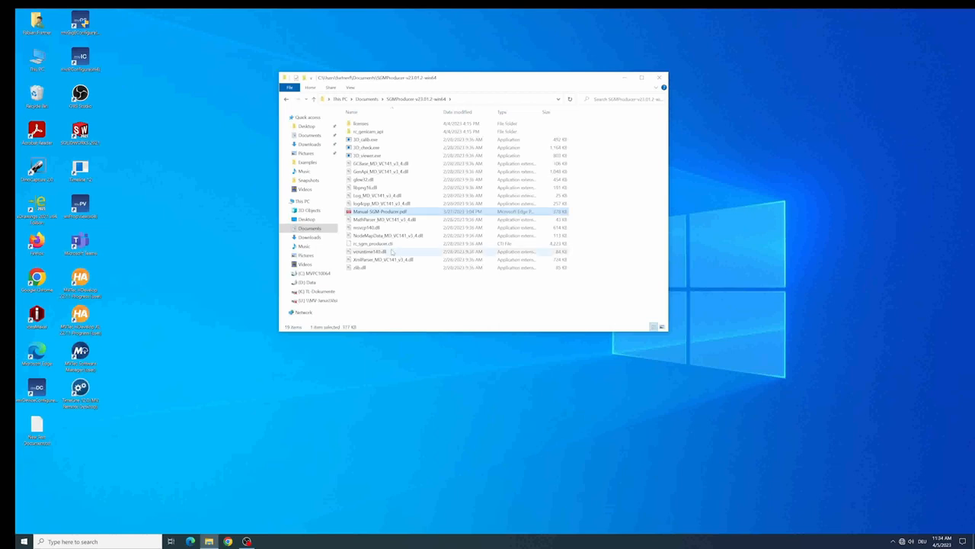
{"action": "mouse_move", "coordinate": [369, 251]}
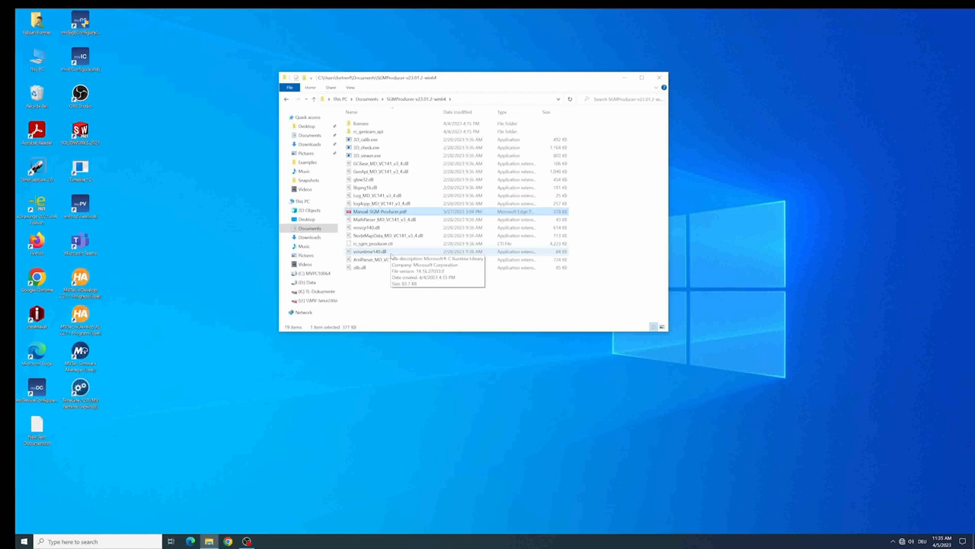
{"action": "mouse_move", "coordinate": [420, 291]}
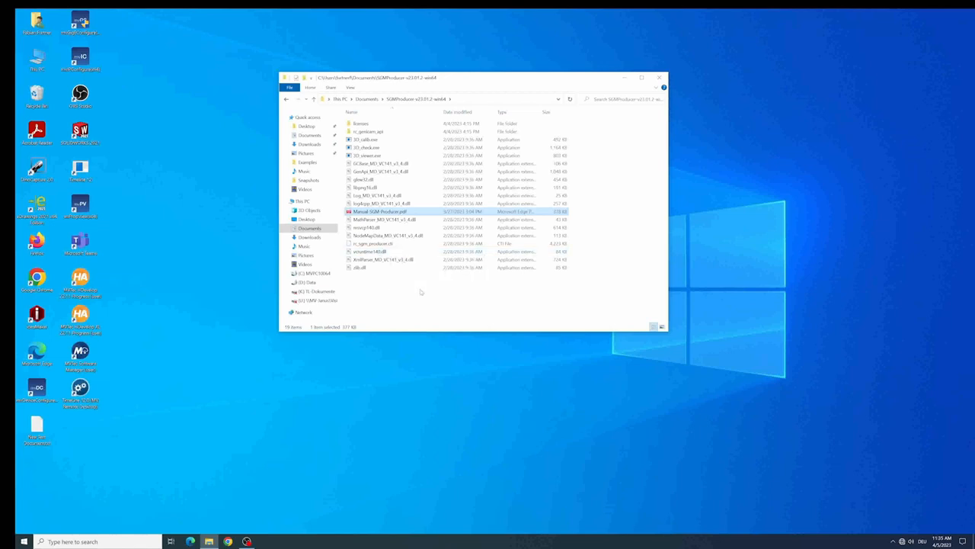
{"action": "mouse_move", "coordinate": [402, 290]}
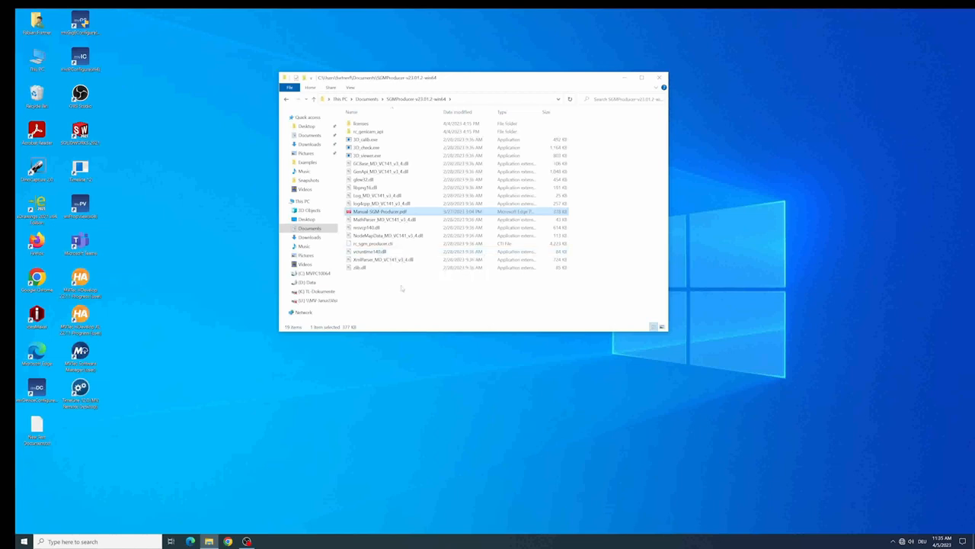
{"action": "left_click", "coordinate": [373, 244]}
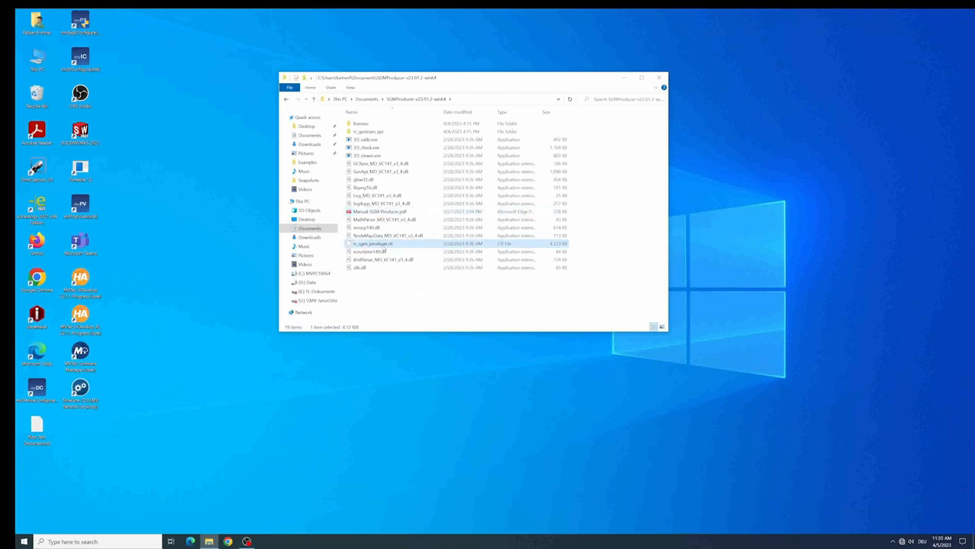
{"action": "mouse_move", "coordinate": [397, 283]}
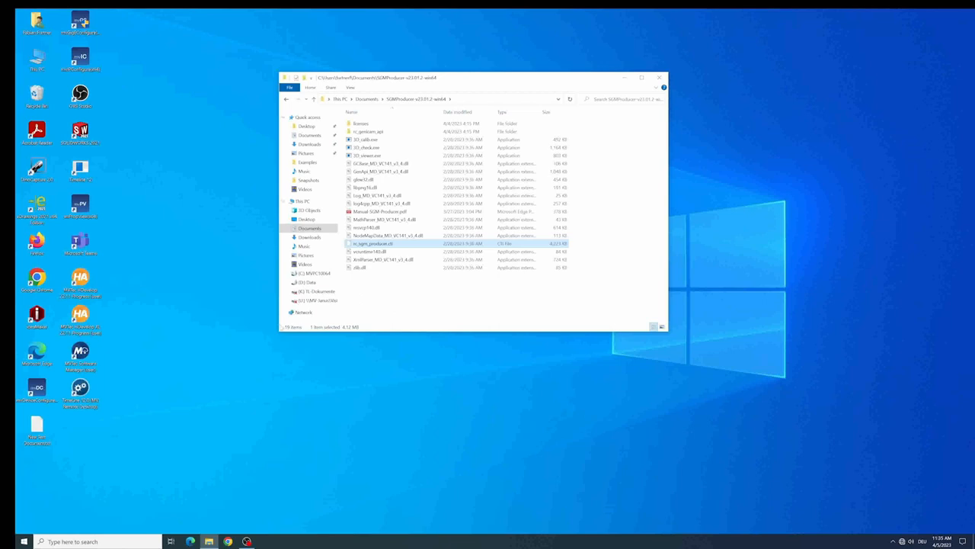
{"action": "left_click", "coordinate": [369, 156]}
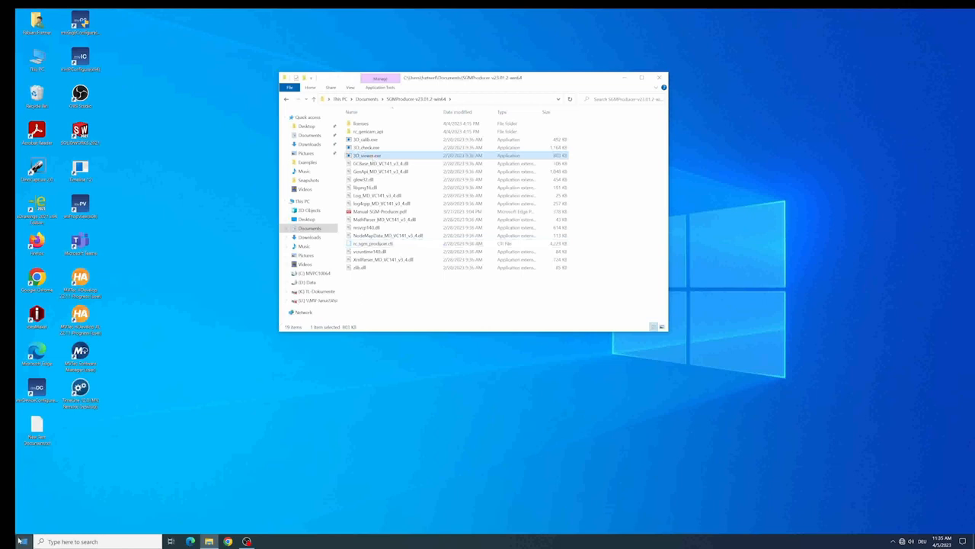
- Find Environment Variables via 'env' search and add the SGMProducer folder to the system Path
{"action": "left_click", "coordinate": [10, 541]}
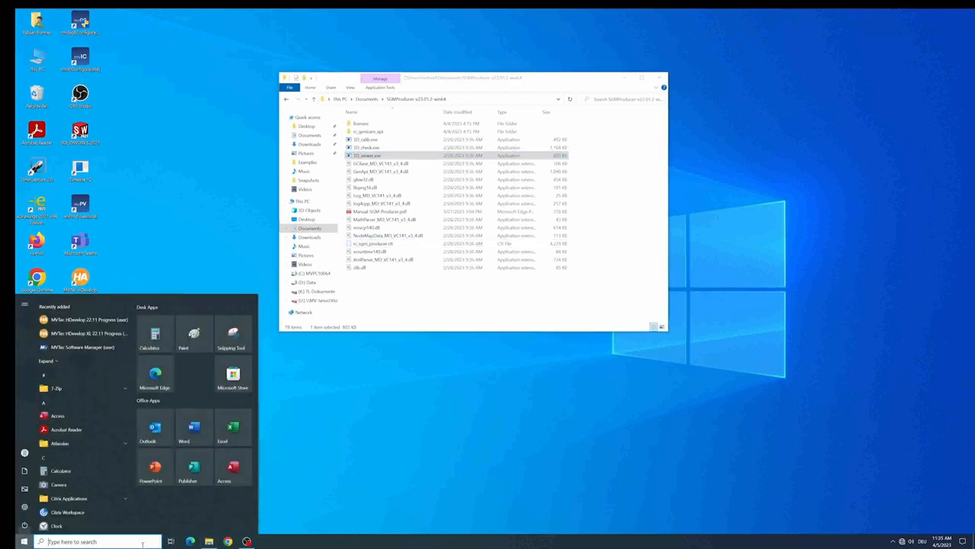
{"action": "type", "text": "env"}
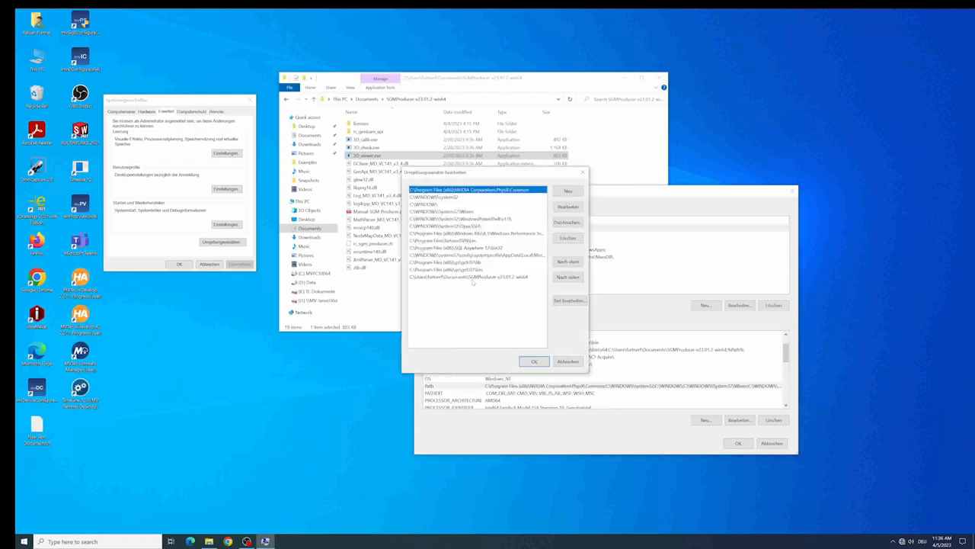
{"action": "left_click", "coordinate": [473, 277]}
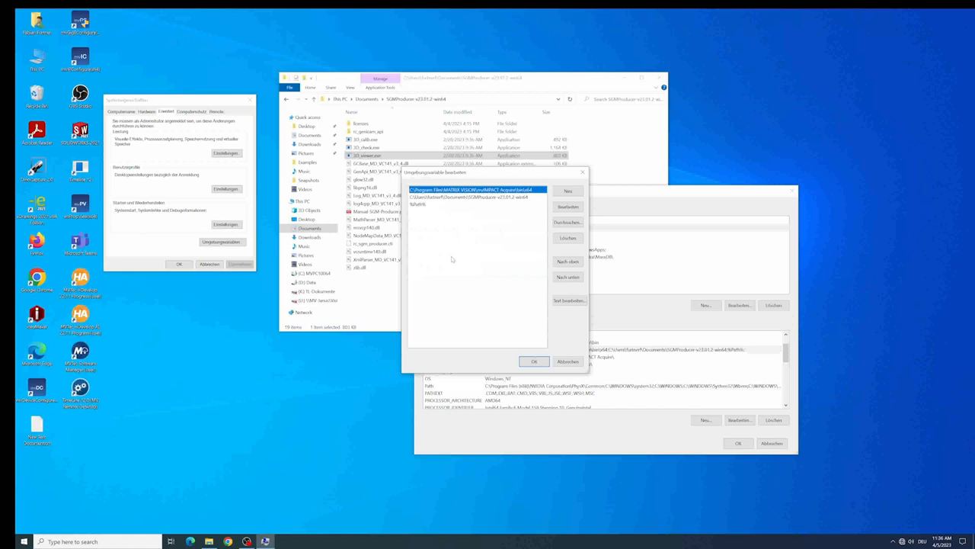
{"action": "left_click", "coordinate": [468, 197]}
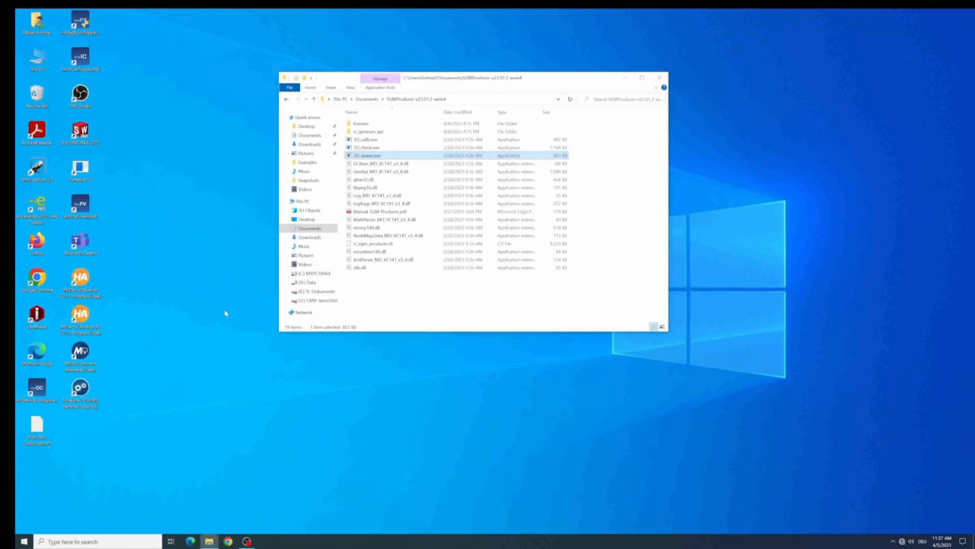
{"action": "mouse_move", "coordinate": [256, 311]}
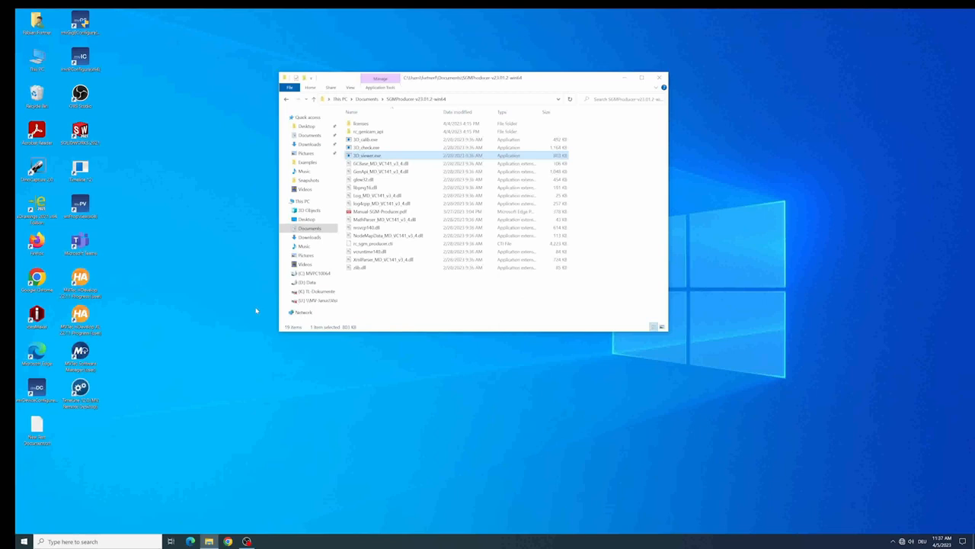
- Launch the 3D viewer executable from the SGMProducer install folder
{"action": "left_click", "coordinate": [368, 146]}
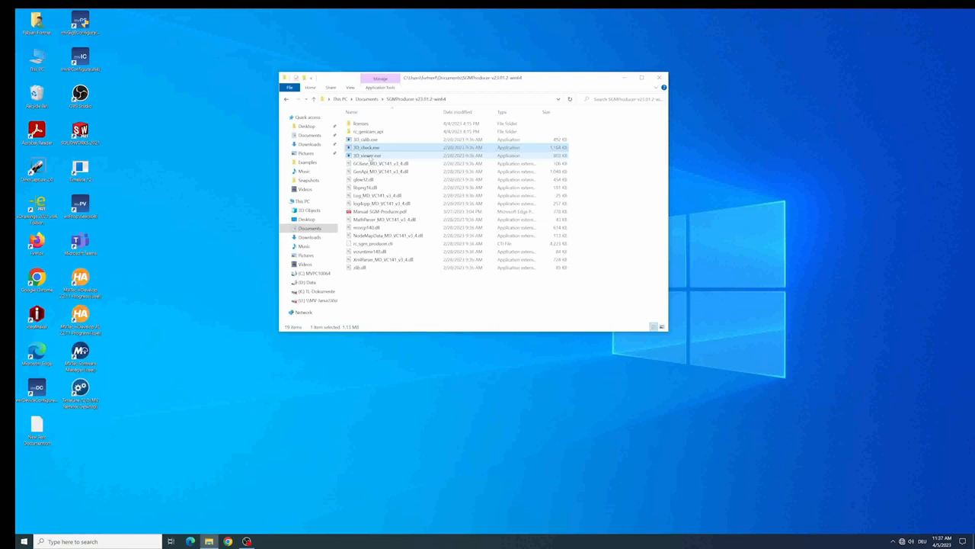
{"action": "left_click", "coordinate": [369, 141]}
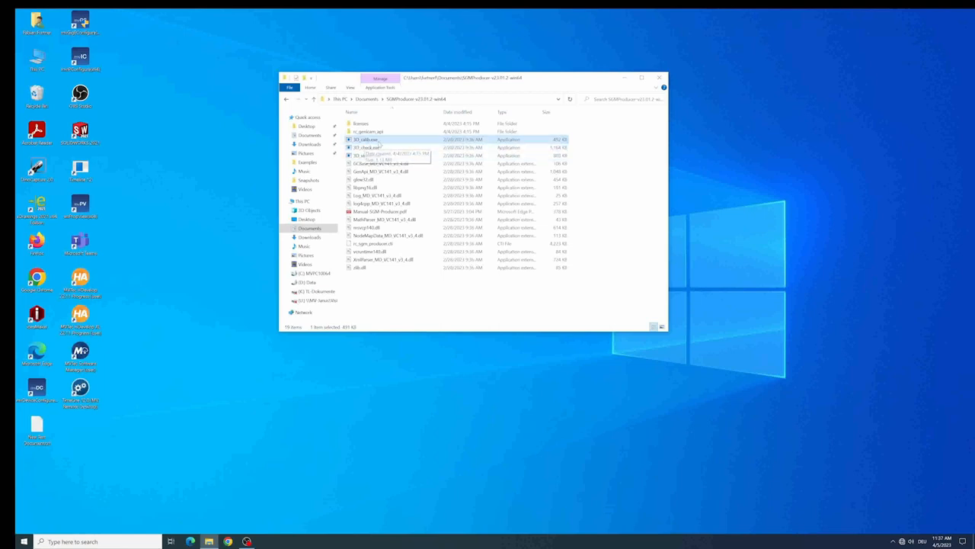
{"action": "left_click", "coordinate": [369, 140]}
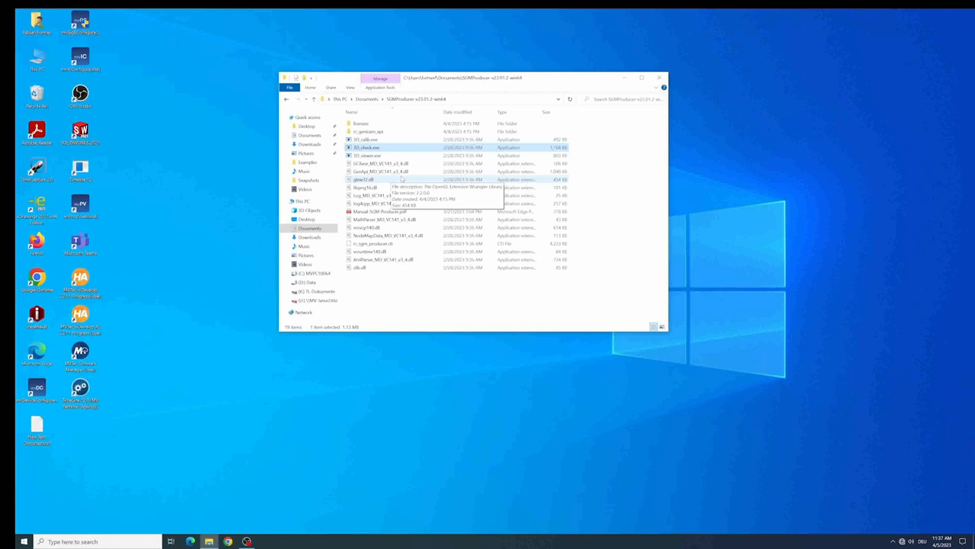
{"action": "left_click", "coordinate": [369, 155]}
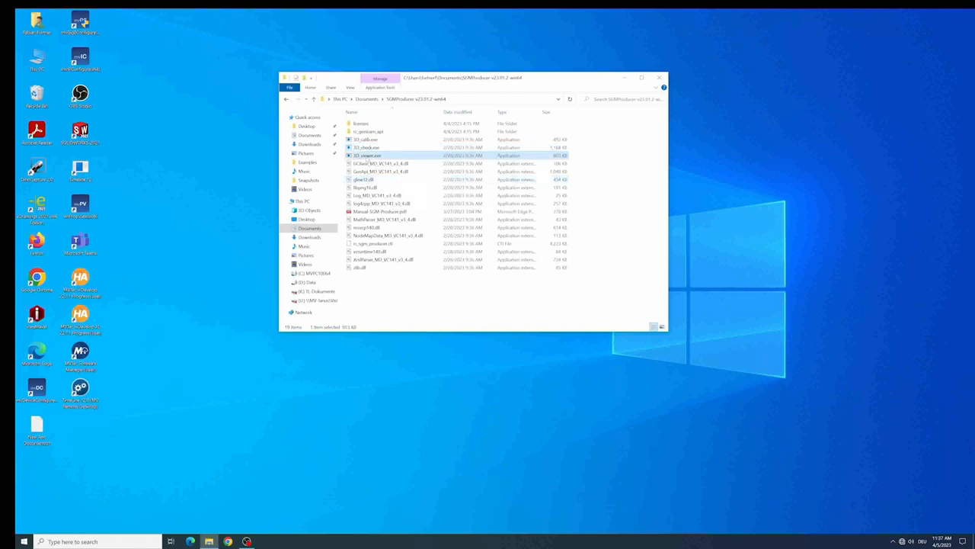
{"action": "mouse_move", "coordinate": [374, 163]}
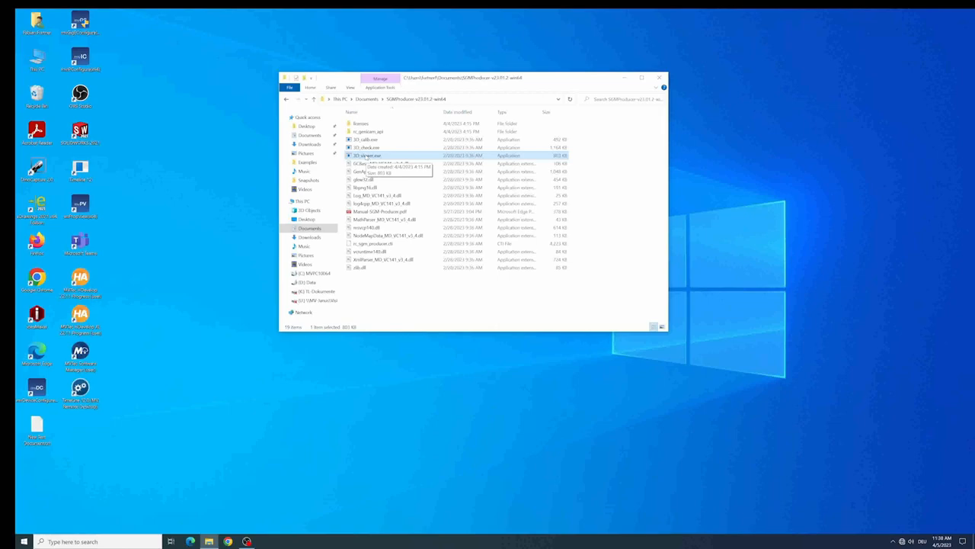
{"action": "double_click", "coordinate": [369, 156]}
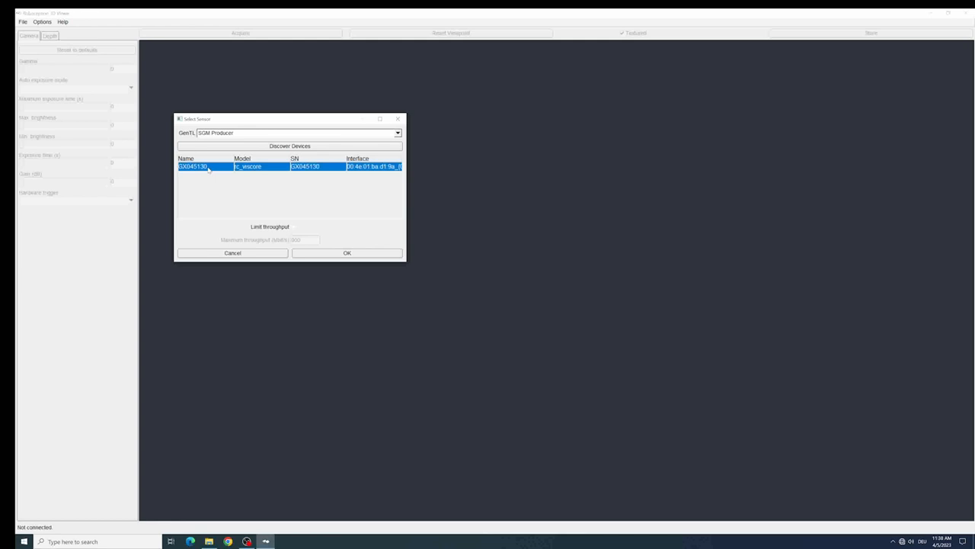
{"action": "mouse_move", "coordinate": [297, 229]}
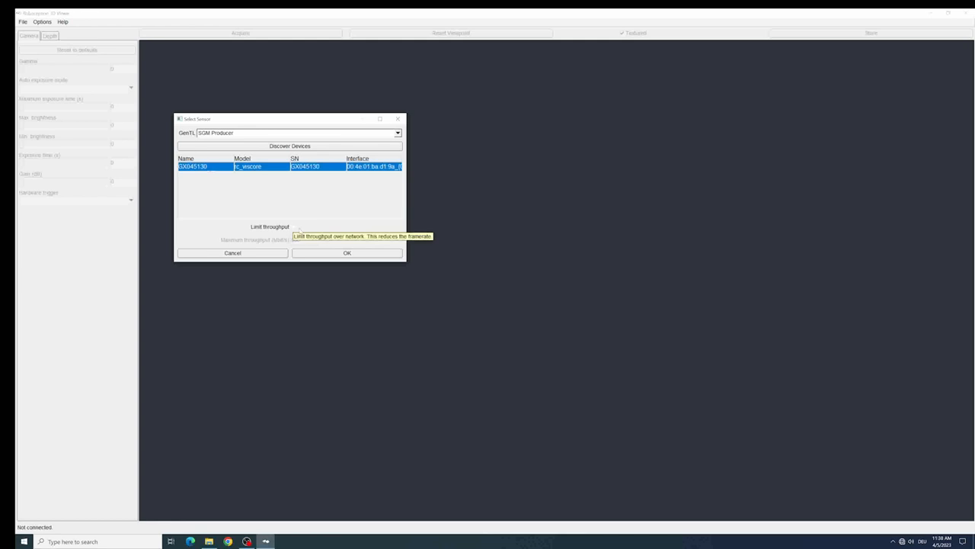
- Try a throughput limit of 614, leave it unchecked, and connect to the discovered camera
{"action": "left_click", "coordinate": [293, 226]}
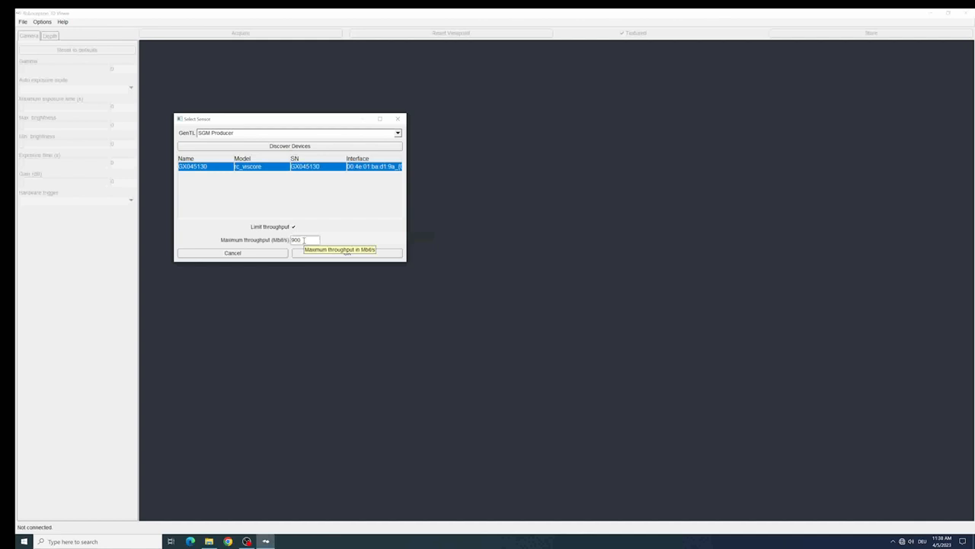
{"action": "type", "text": "614"}
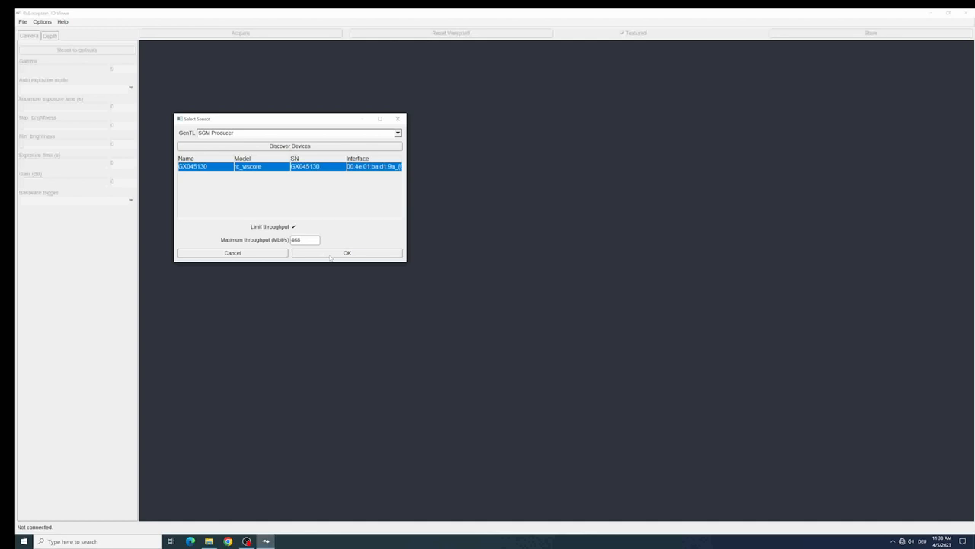
{"action": "left_click", "coordinate": [293, 226]}
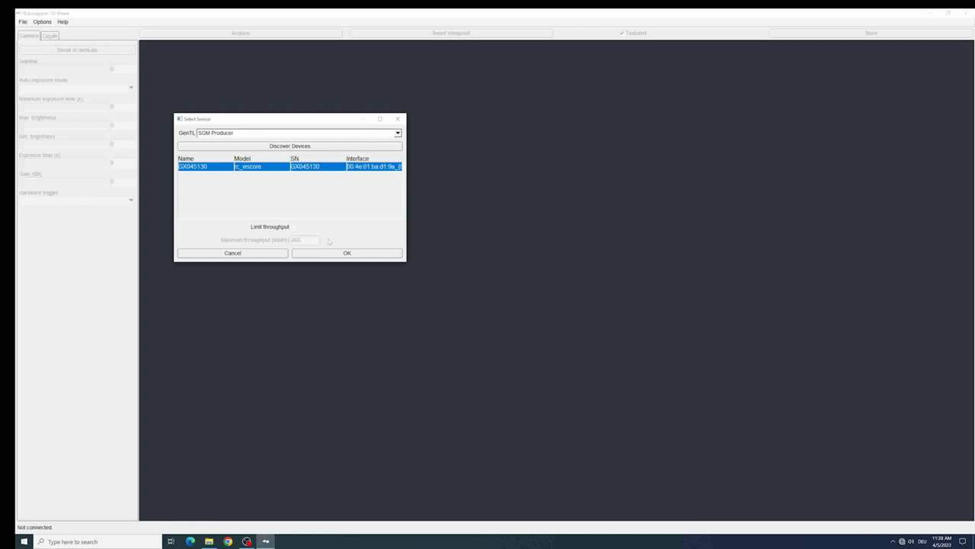
{"action": "left_click", "coordinate": [347, 253]}
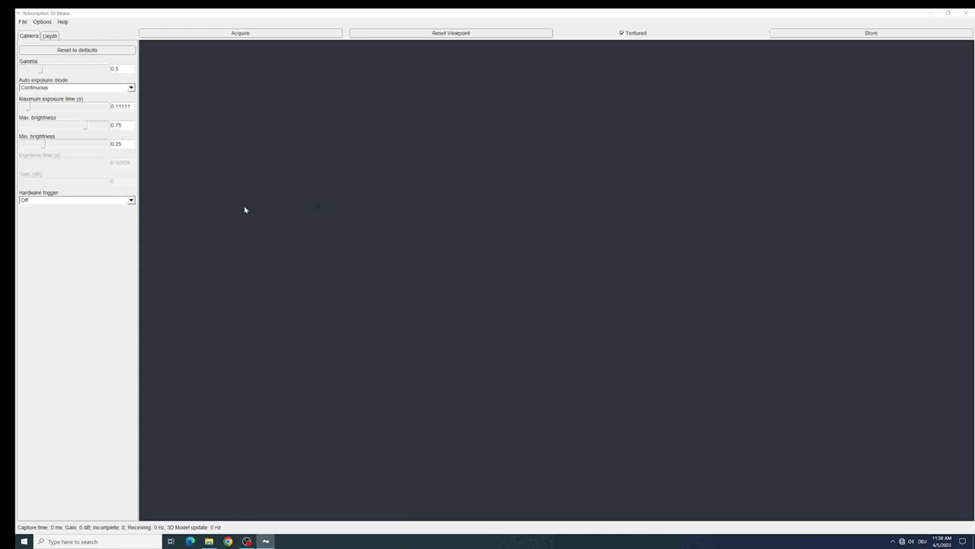
- Start acquiring a live 3D capture of the boxes and show the Depth settings
{"action": "left_click", "coordinate": [240, 34]}
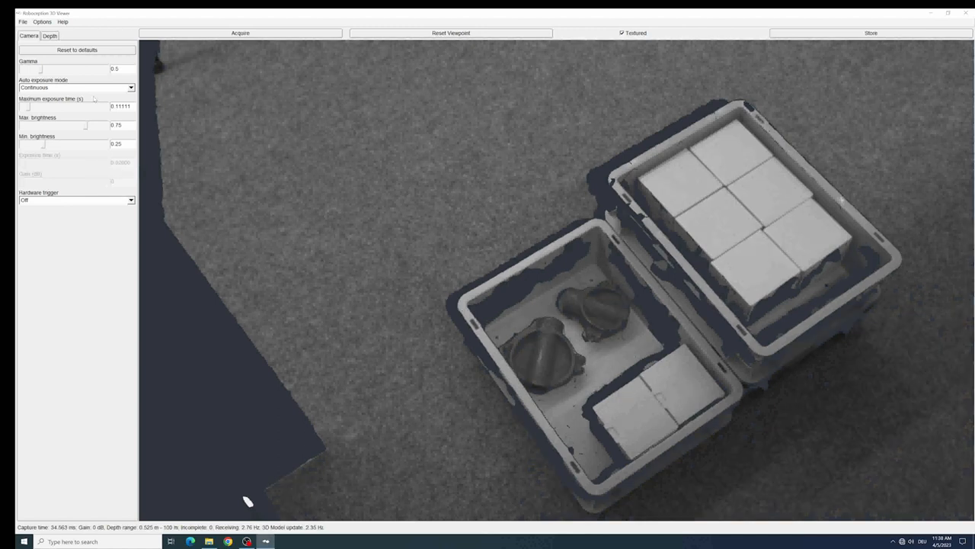
{"action": "left_click", "coordinate": [77, 87]}
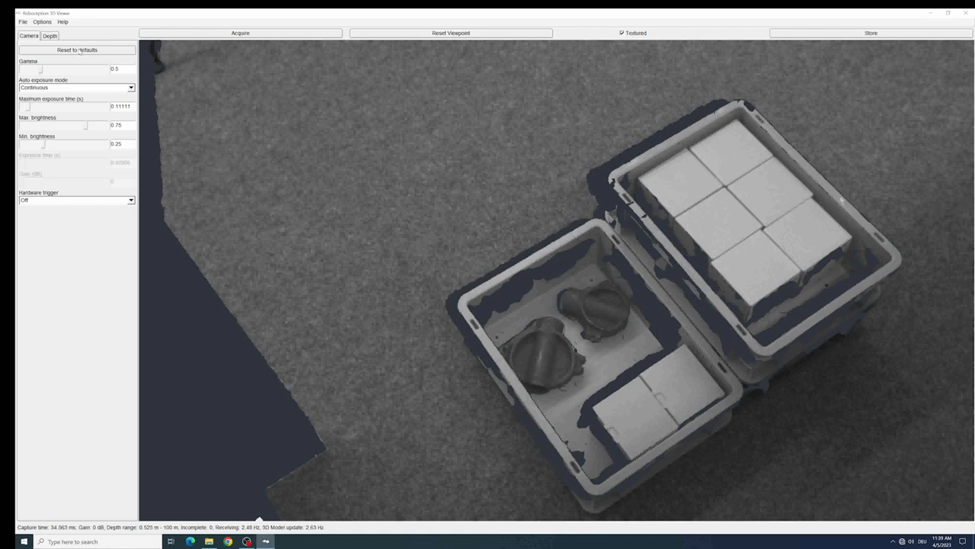
{"action": "left_click", "coordinate": [49, 37]}
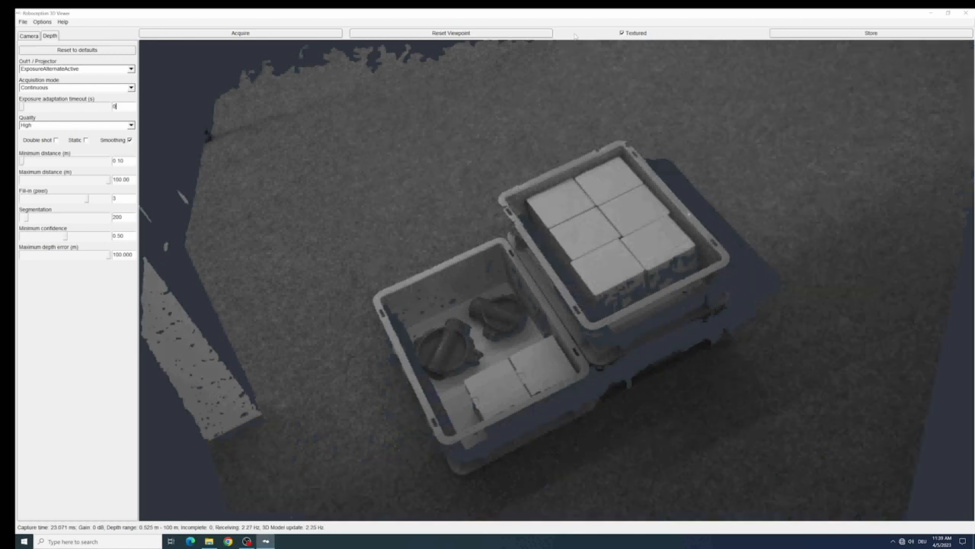
{"action": "mouse_move", "coordinate": [717, 42]}
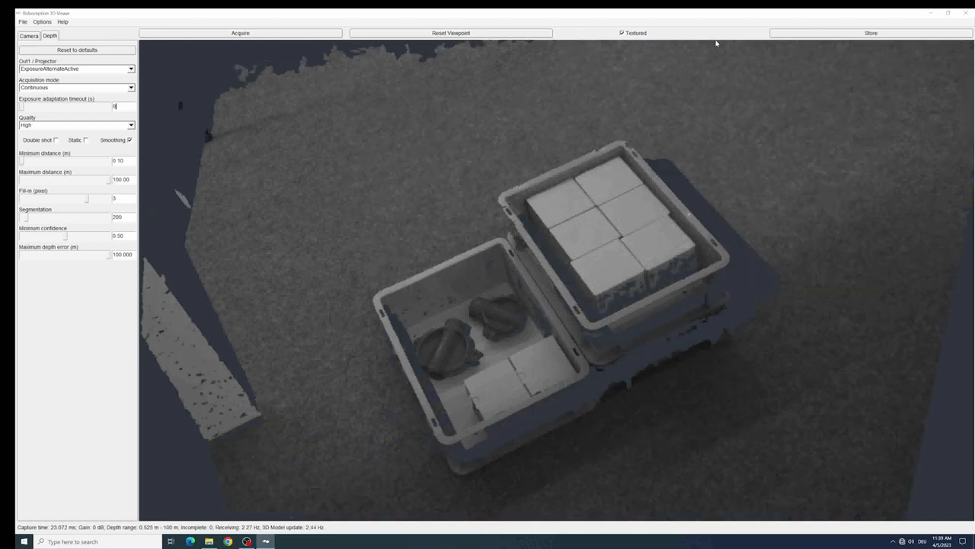
{"action": "left_click", "coordinate": [42, 21]}
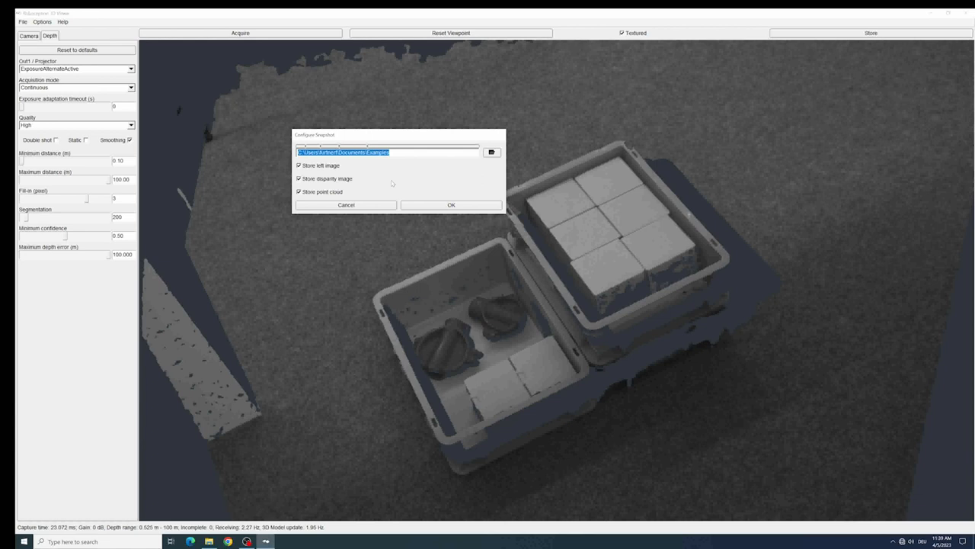
- Save the snapshot to the Examples folder and view the stored image and point cloud files
{"action": "left_click", "coordinate": [451, 204]}
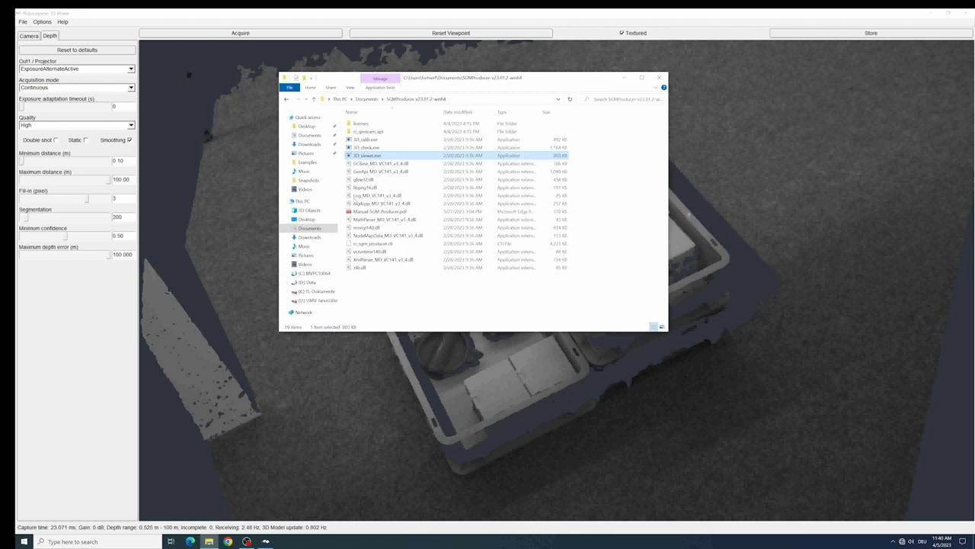
{"action": "left_click", "coordinate": [308, 161]}
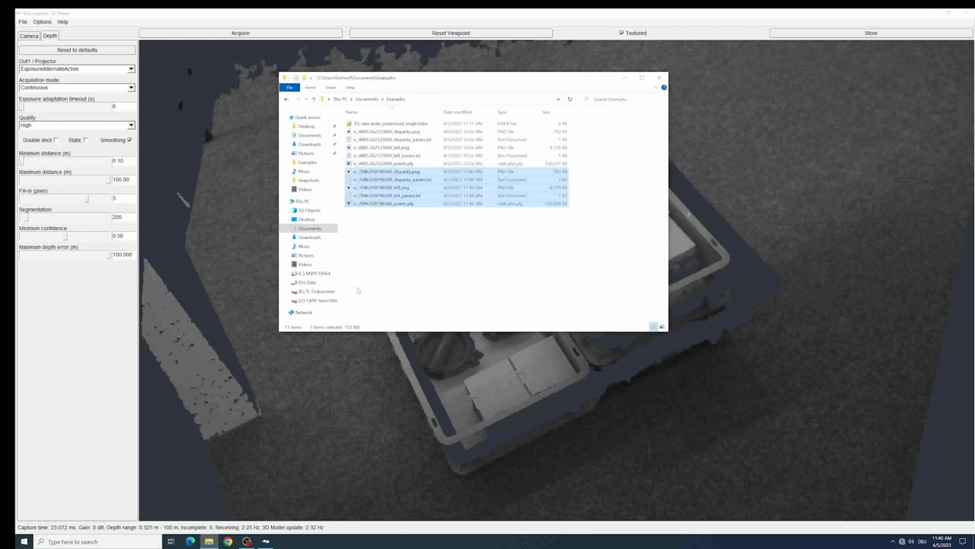
{"action": "left_click", "coordinate": [396, 282]}
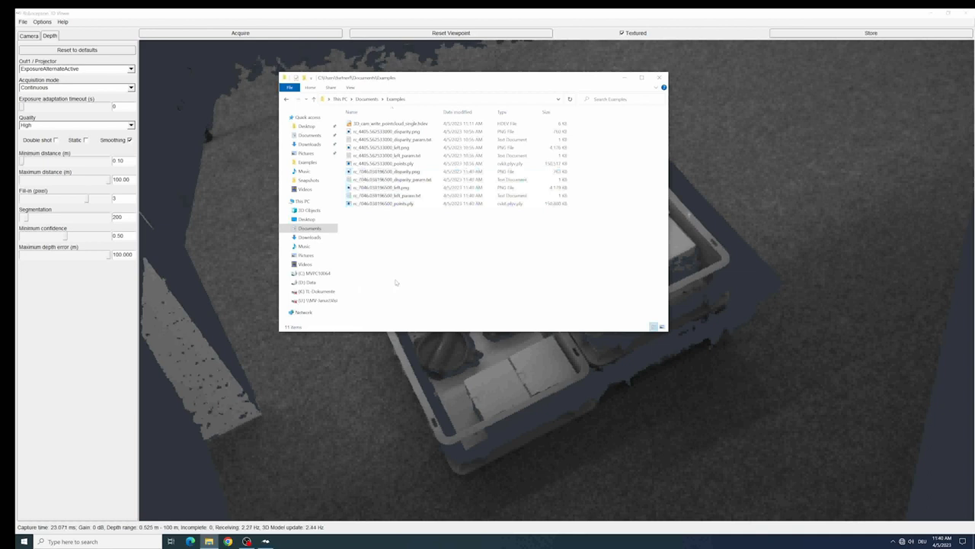